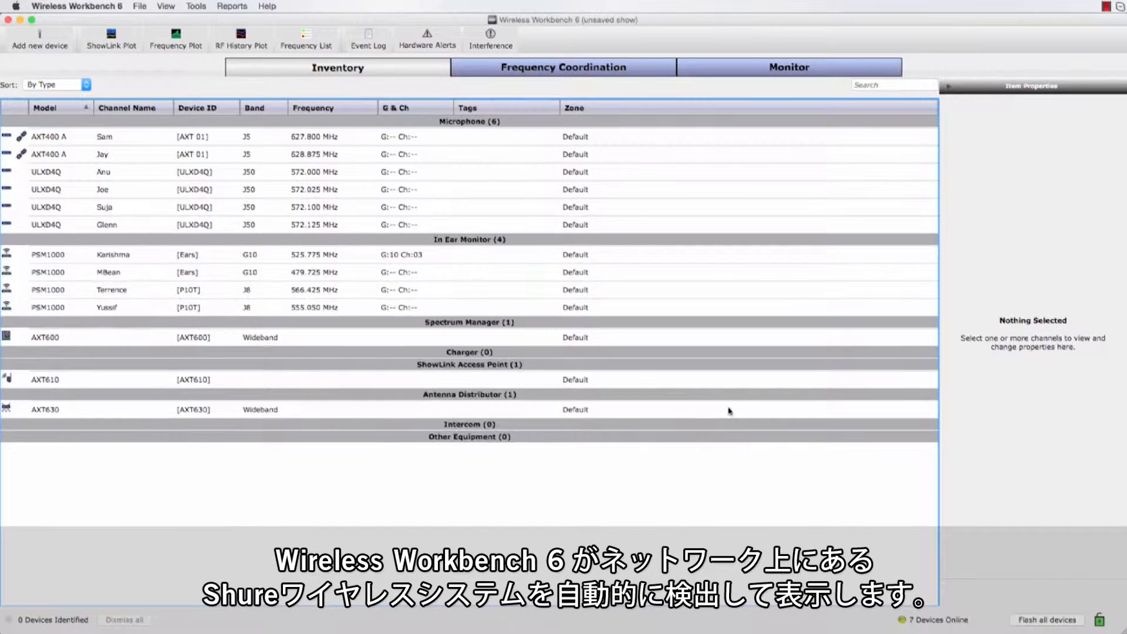
pyautogui.moveTo(206, 228)
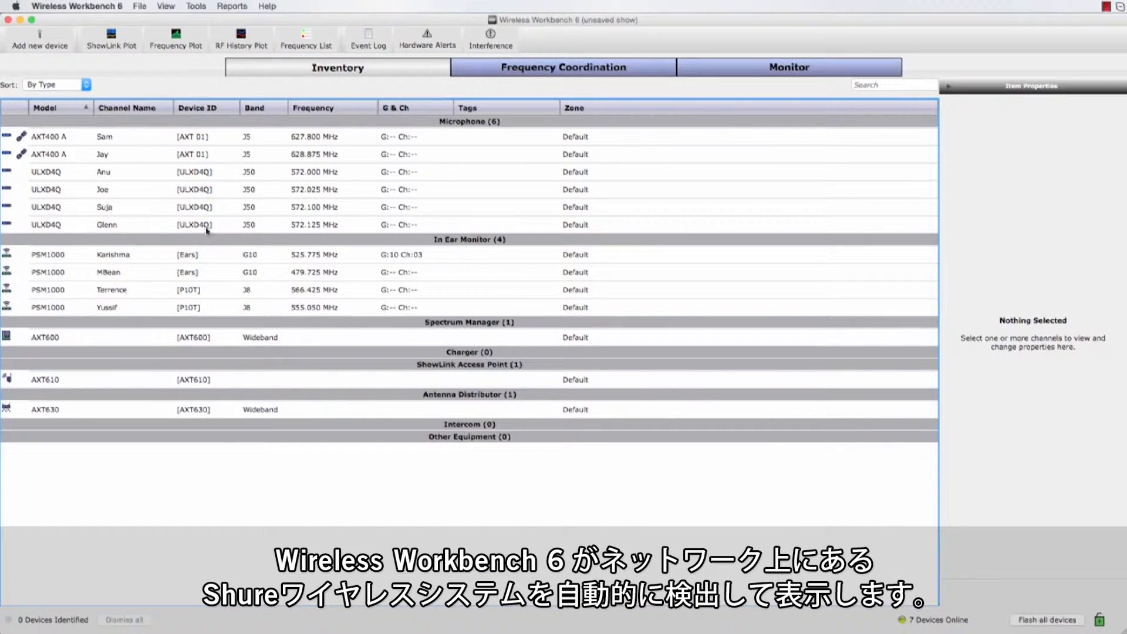
pyautogui.moveTo(7, 136)
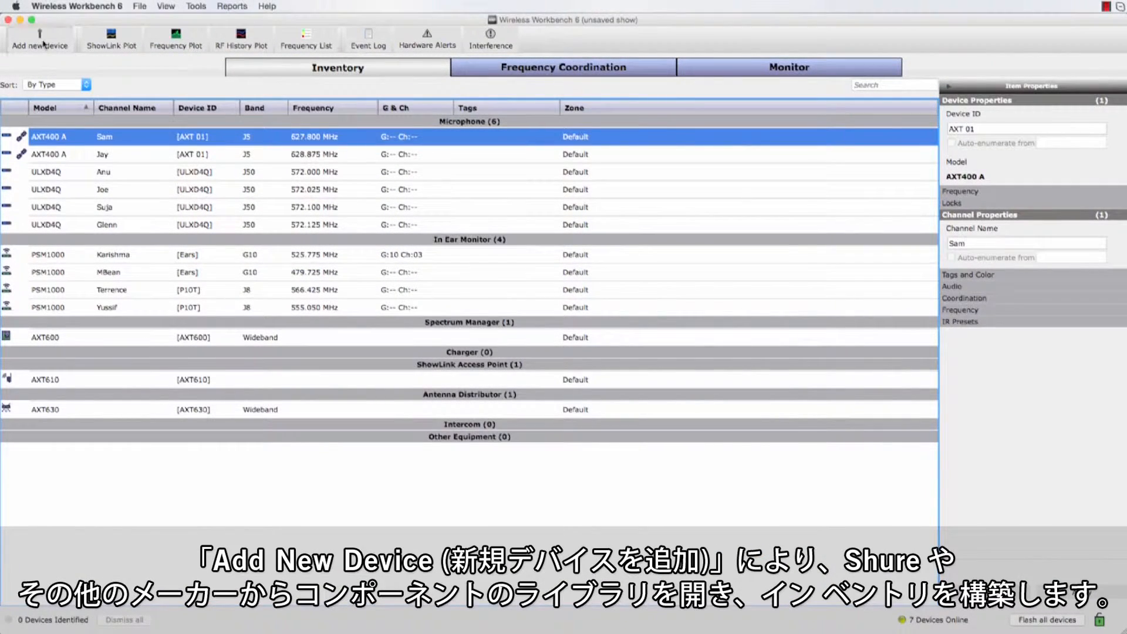
# - Add an offline Shure BLX4 receiver on band H8 to the microphone inventory
pyautogui.click(40, 40)
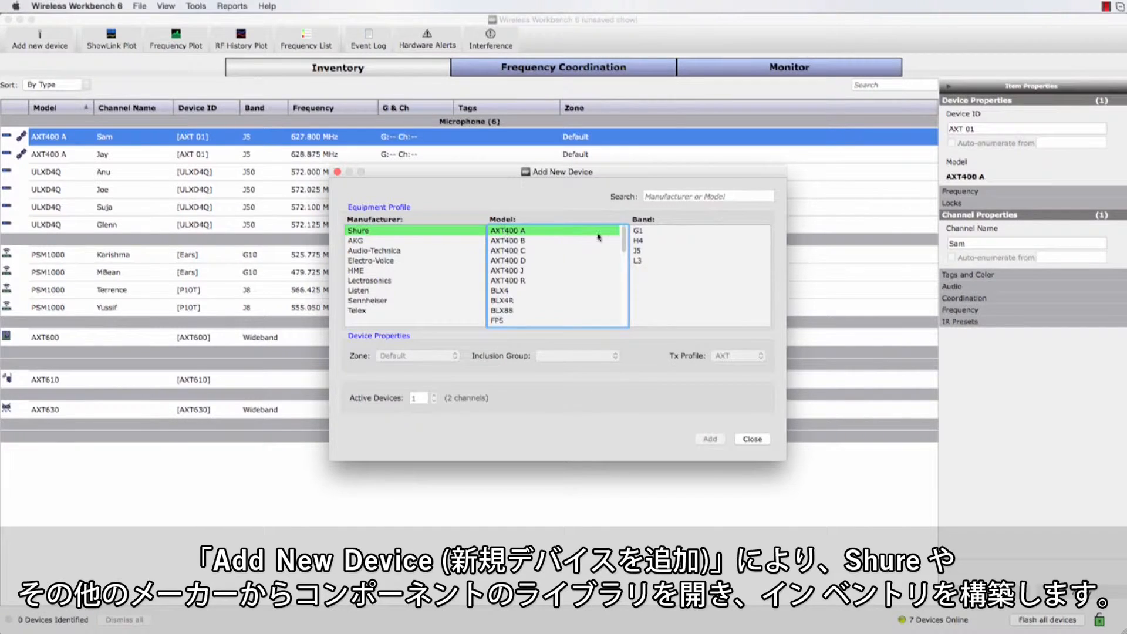
pyautogui.click(370, 280)
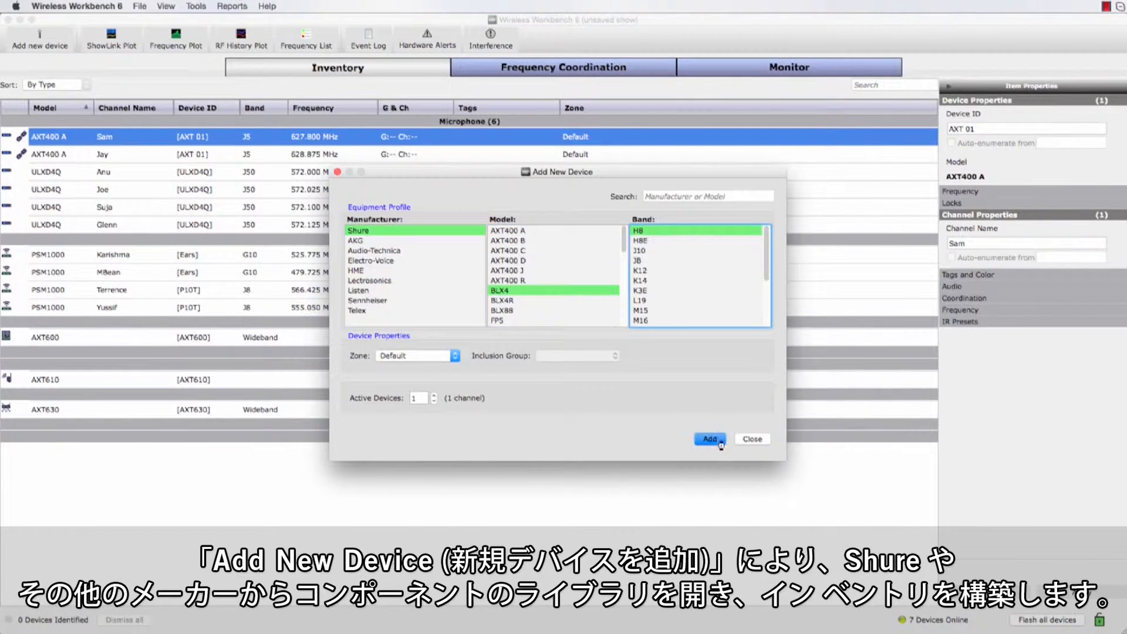
pyautogui.click(708, 439)
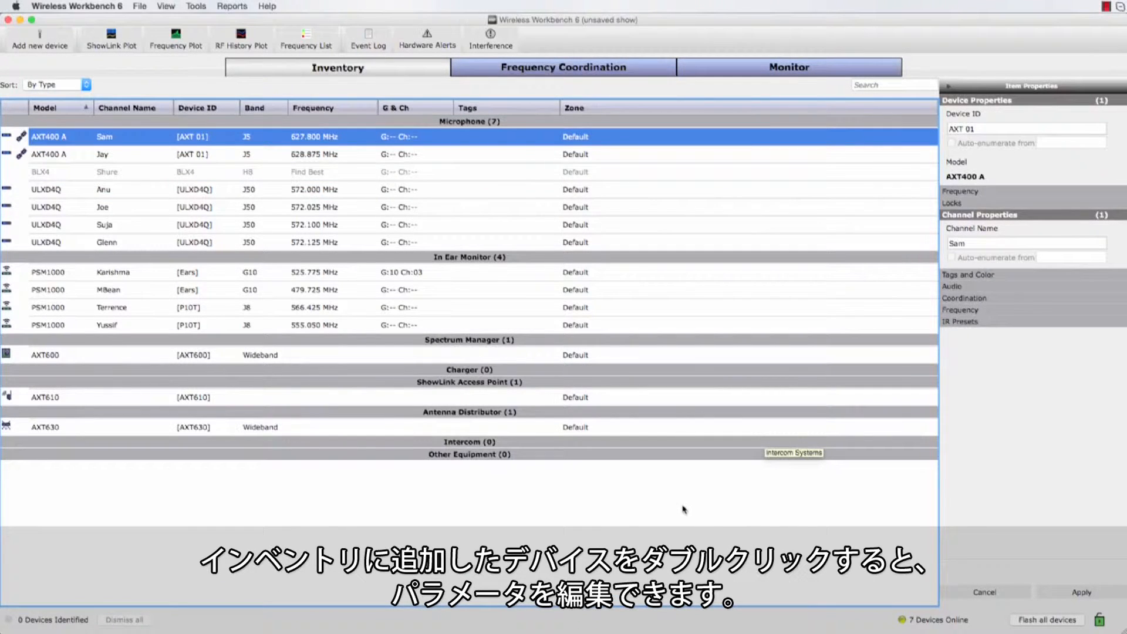
# - Name the BLX4 channel Johnny at 518.125 MHz and assign Spectrum Manager AXT600 via the Sam channel menu
pyautogui.doubleClick(106, 172)
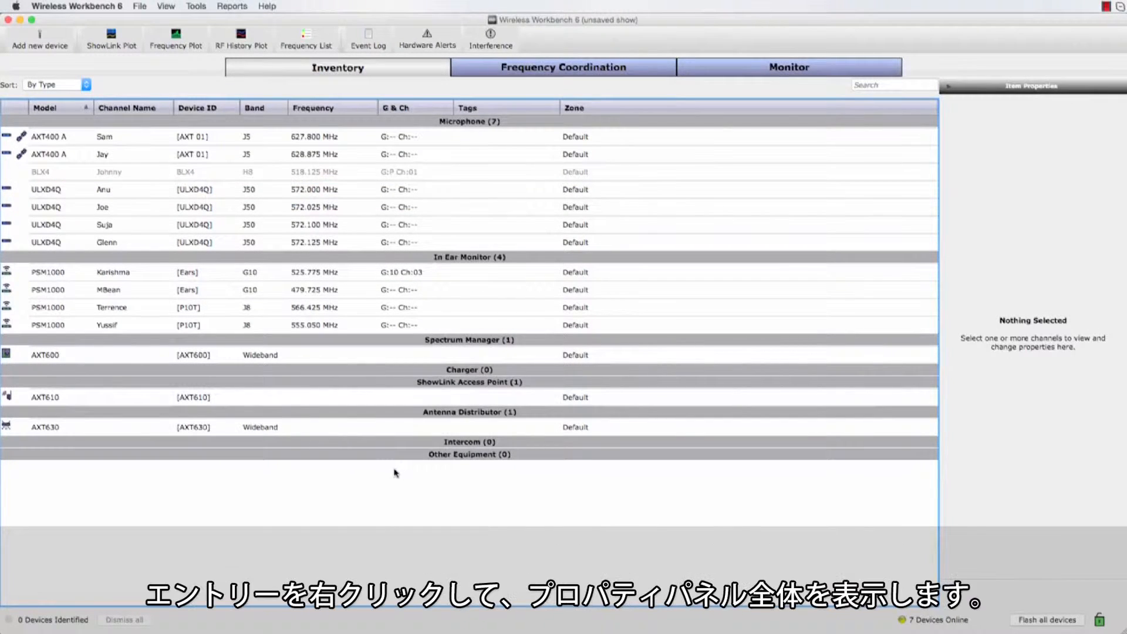
pyautogui.rightClick(105, 136)
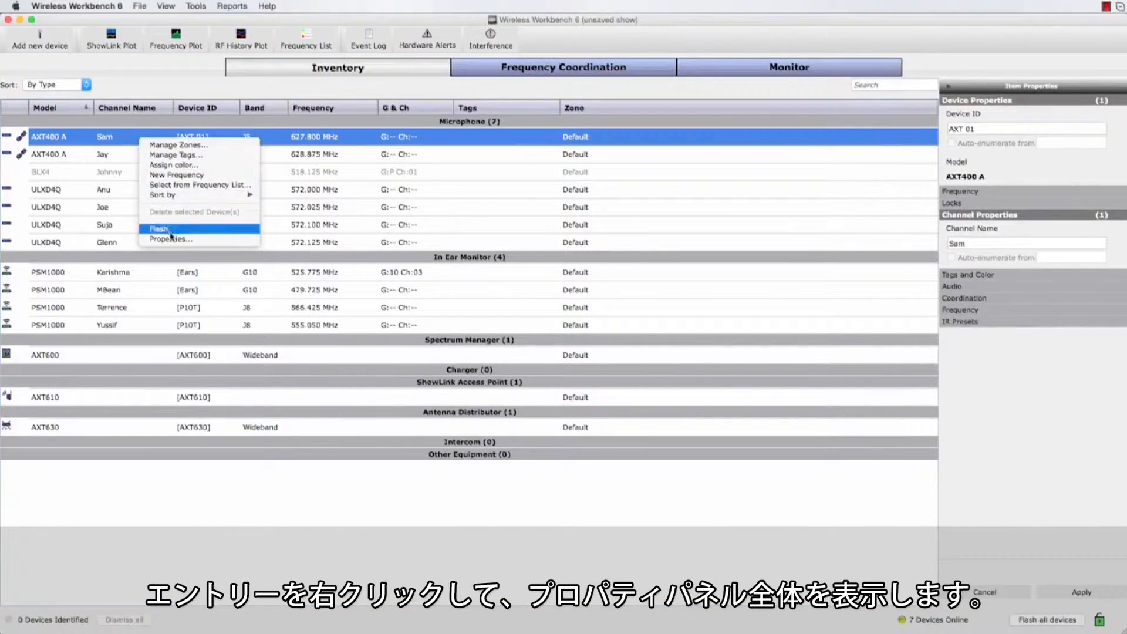
pyautogui.click(169, 239)
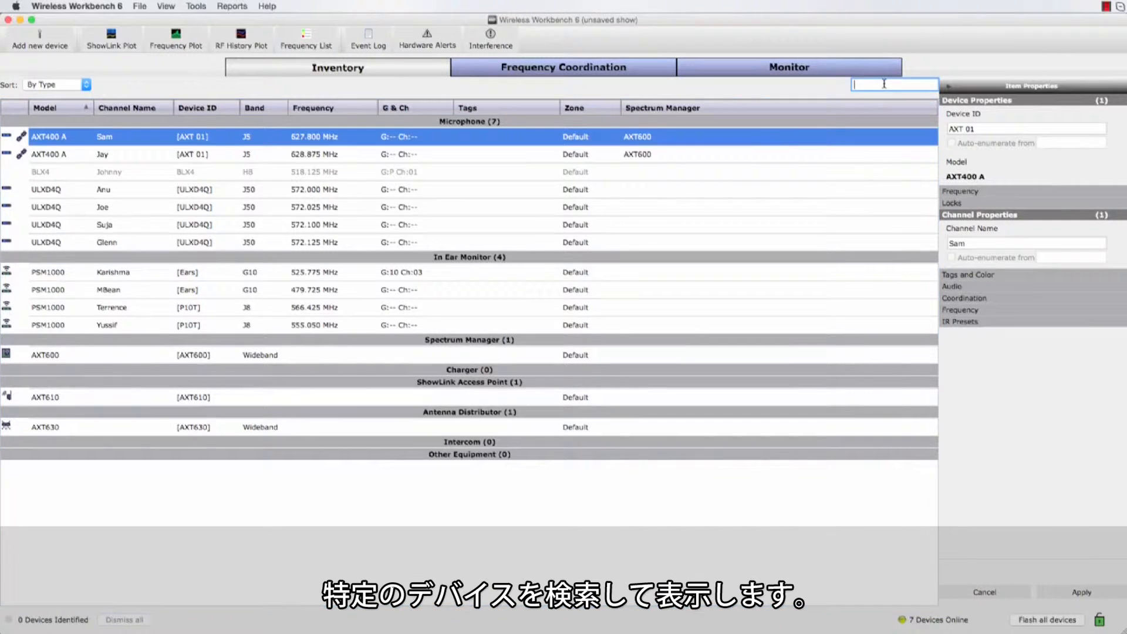
pyautogui.write('ulx')
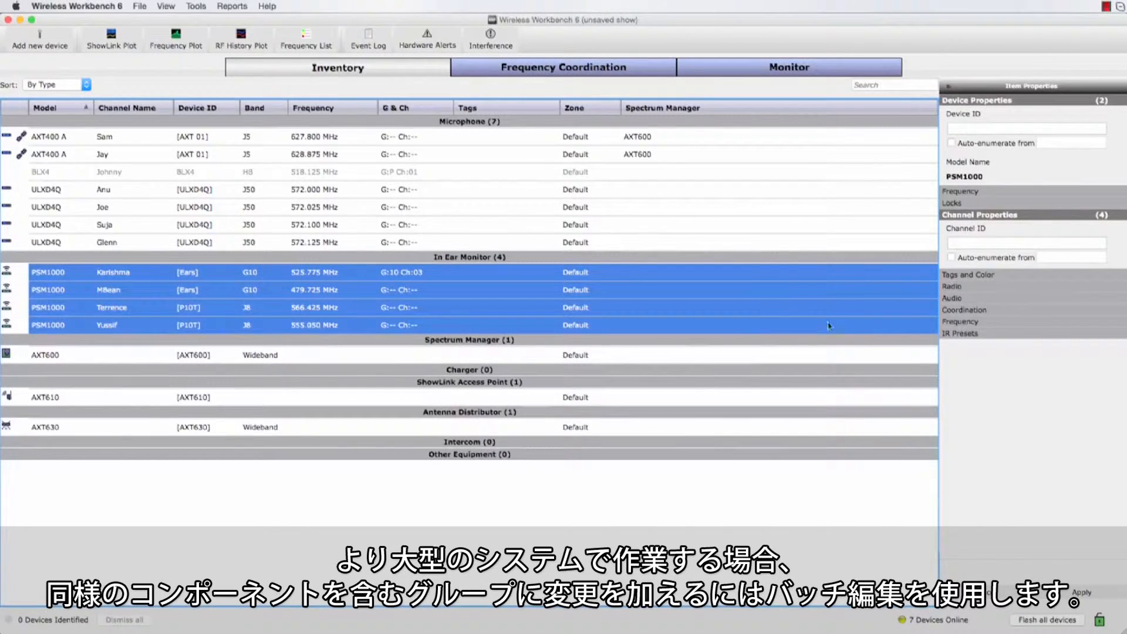
# - Batch-rename the four PSM1000 channels IEM_01–IEM_04, auto-enumerated from 01, coloured orange
pyautogui.click(954, 370)
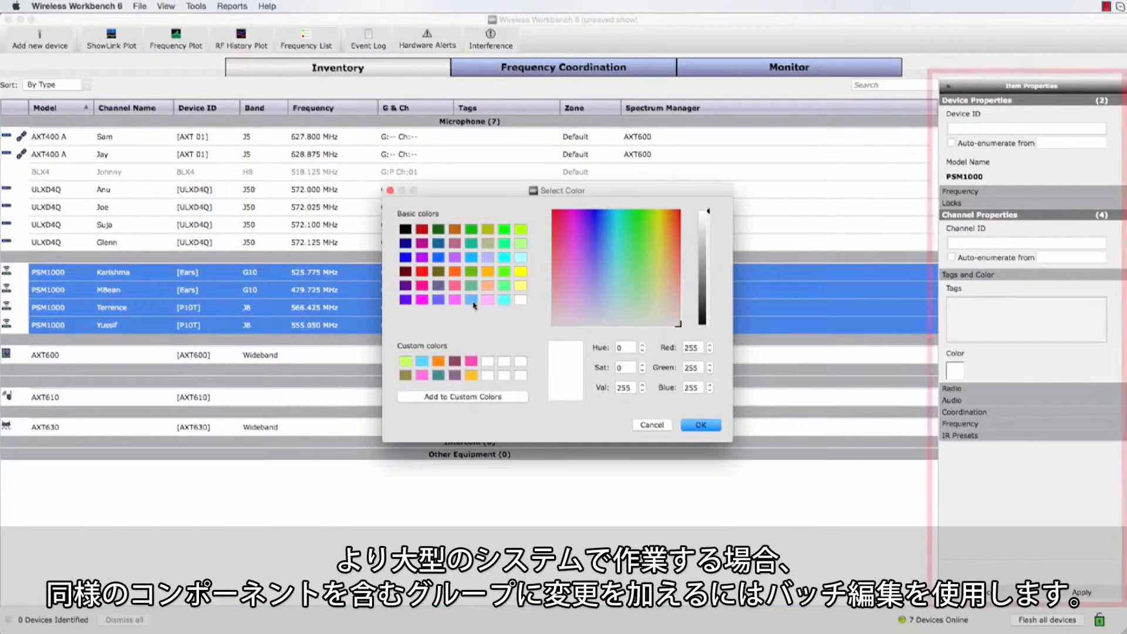
pyautogui.click(699, 424)
pyautogui.write('IEM_')
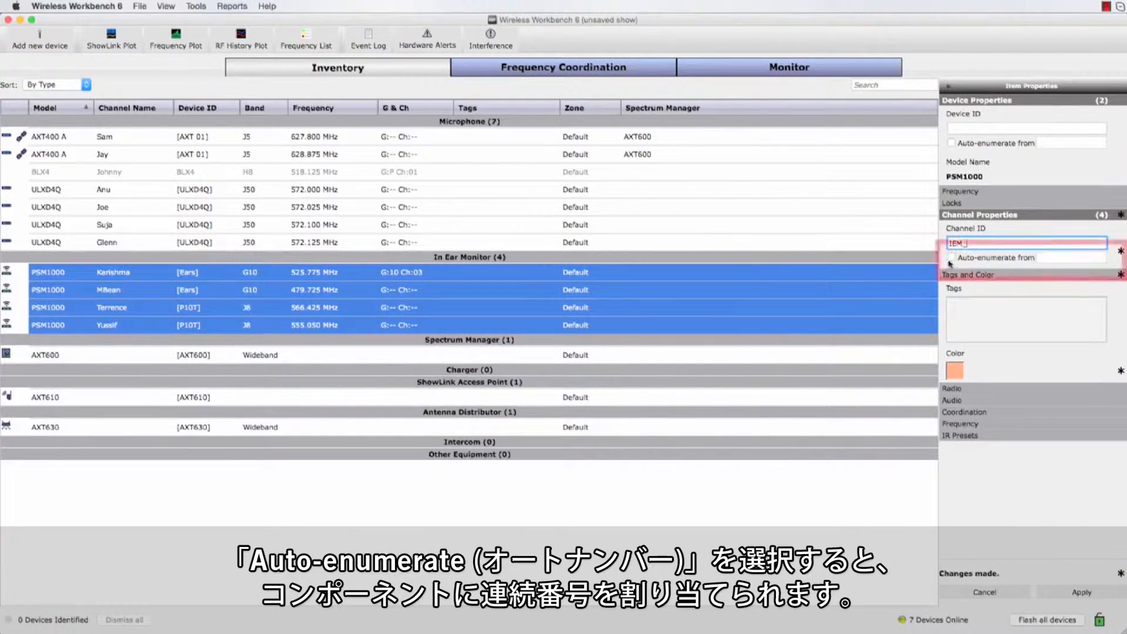
pyautogui.click(951, 257)
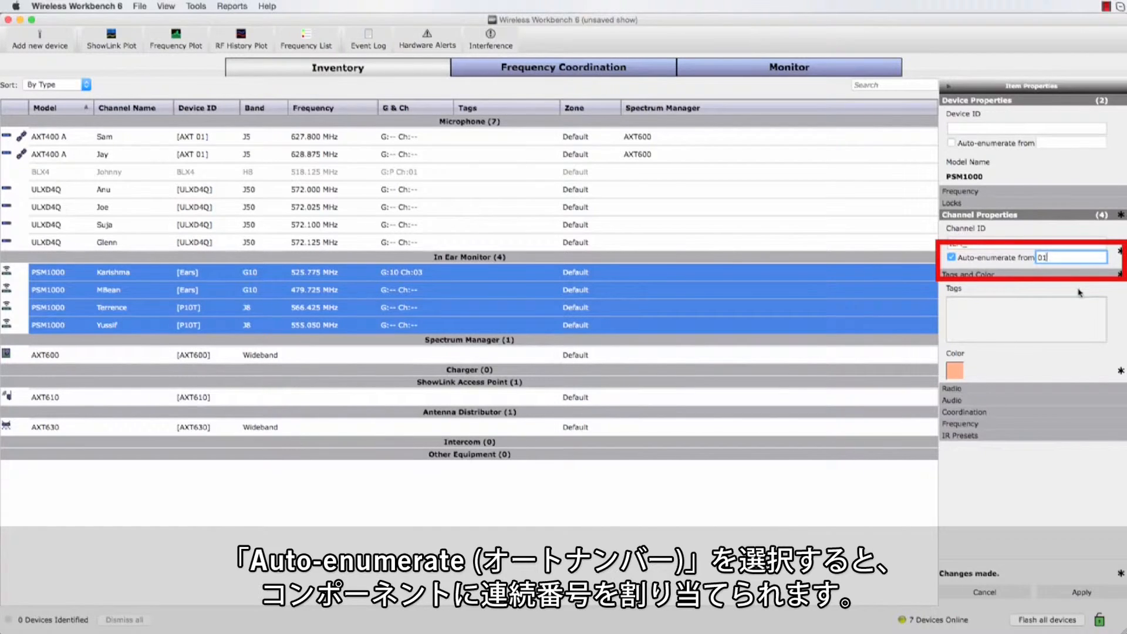
pyautogui.write('IEM_')
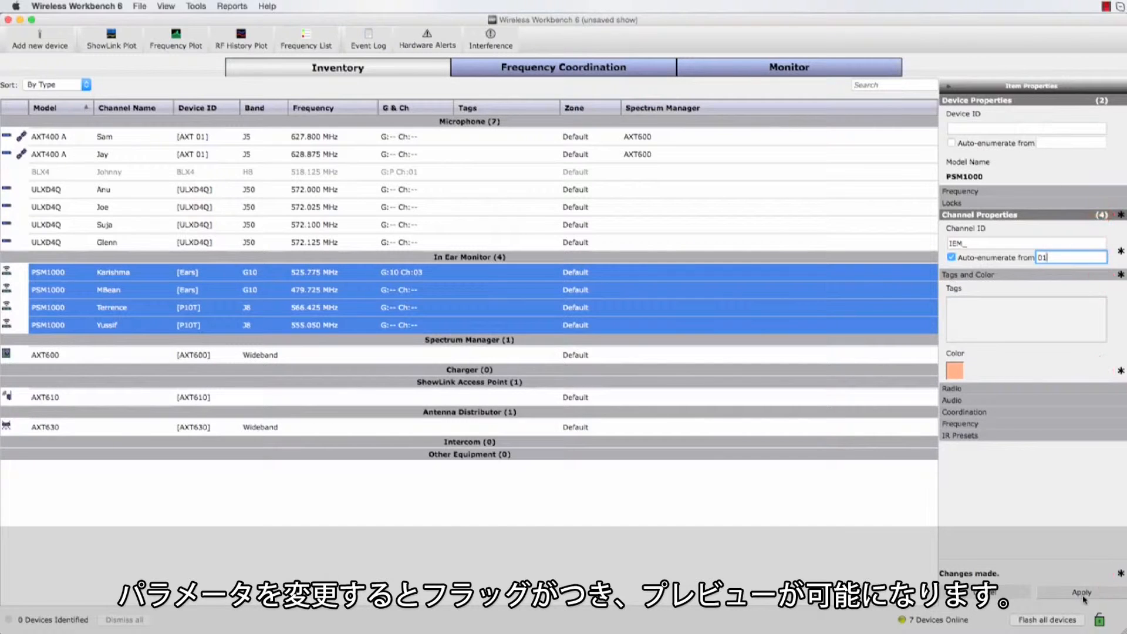
pyautogui.click(1081, 592)
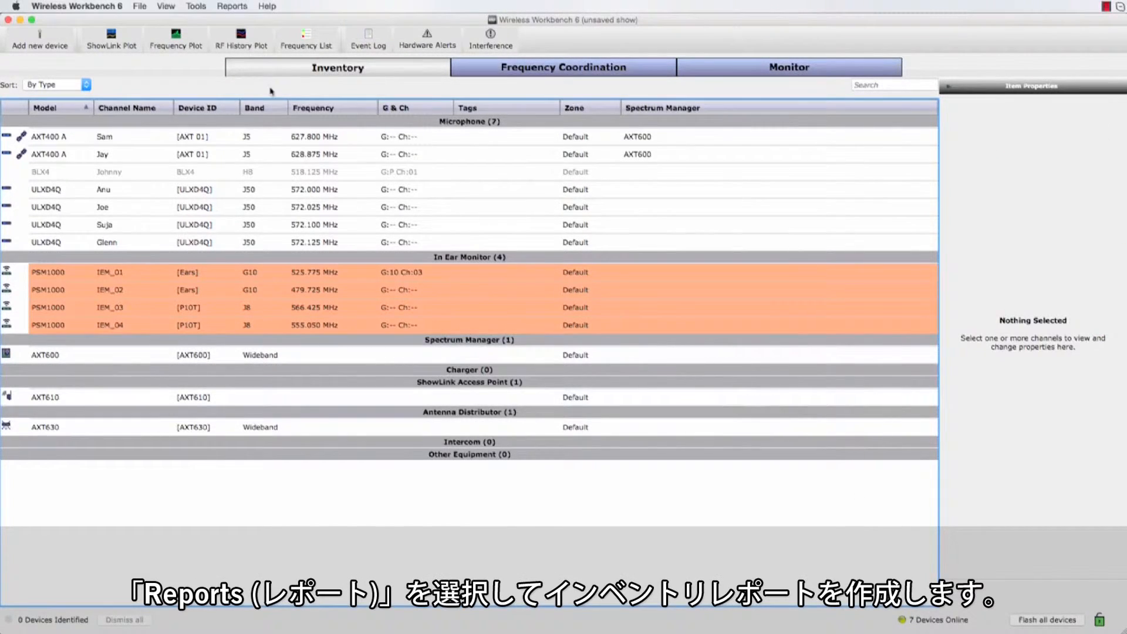
# - Generate an inventory report of active channels with Tags unchecked, review it and close it
pyautogui.click(232, 6)
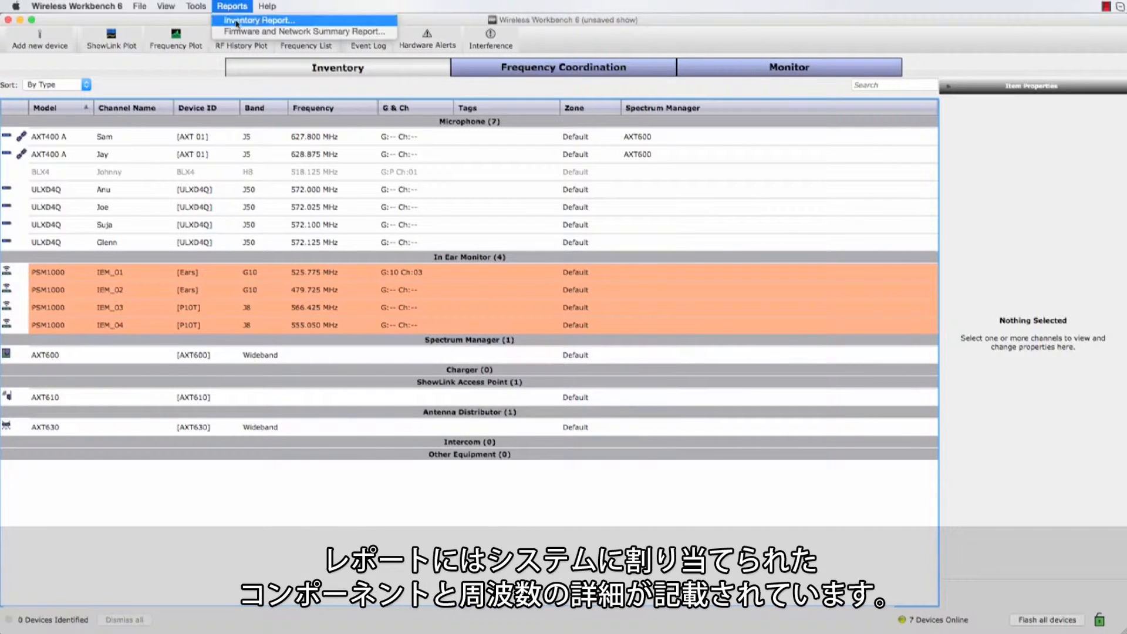
pyautogui.click(258, 20)
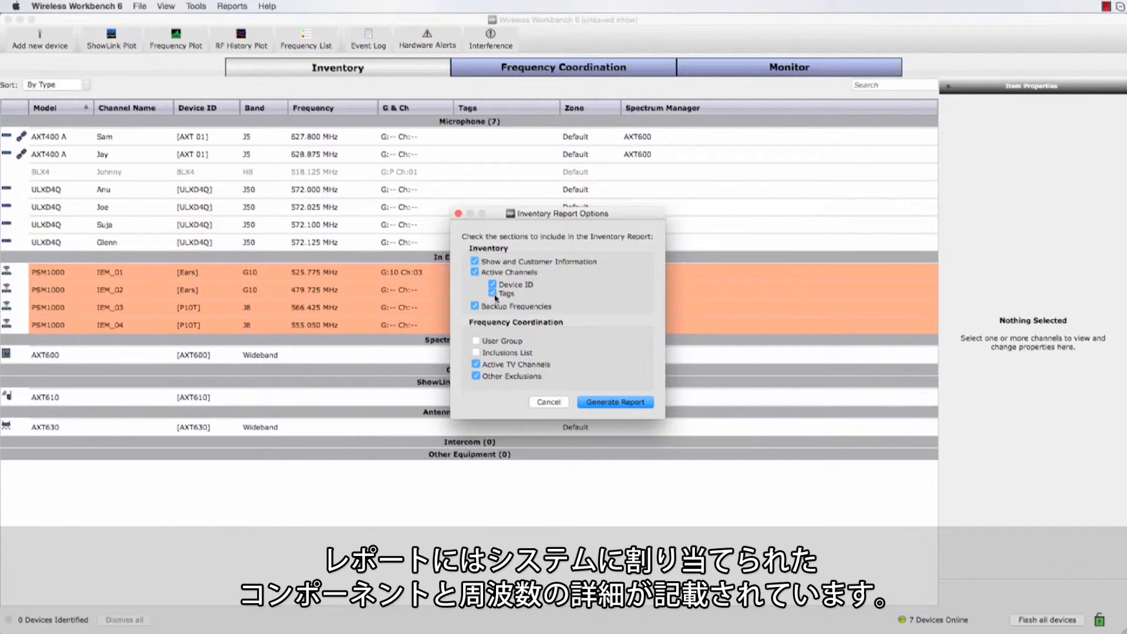
pyautogui.click(475, 293)
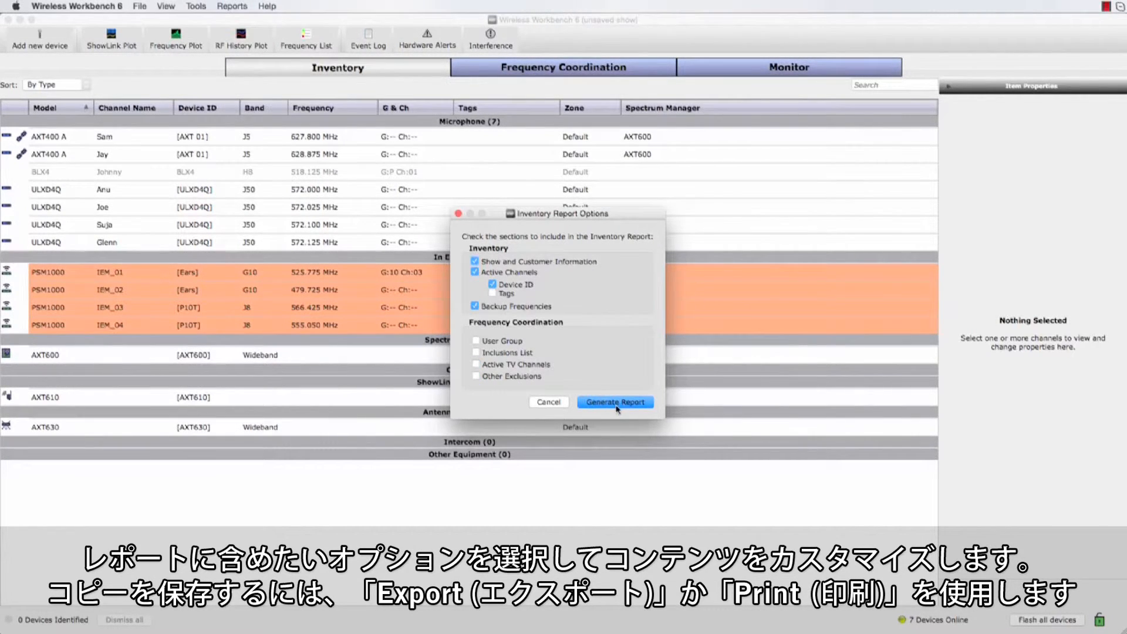
pyautogui.click(613, 401)
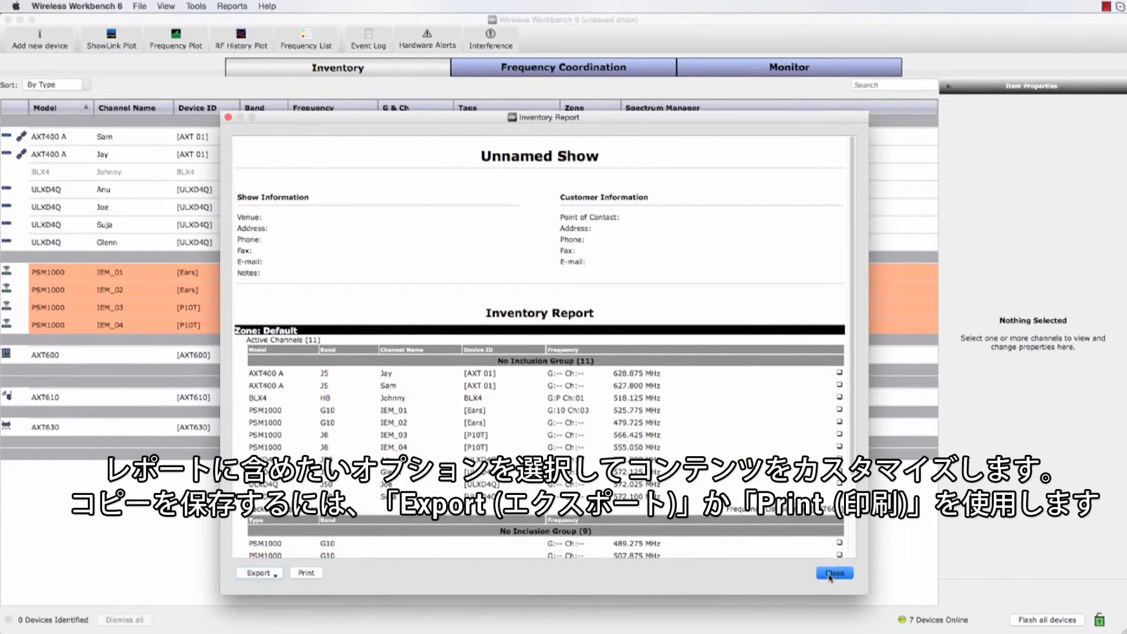
pyautogui.click(833, 573)
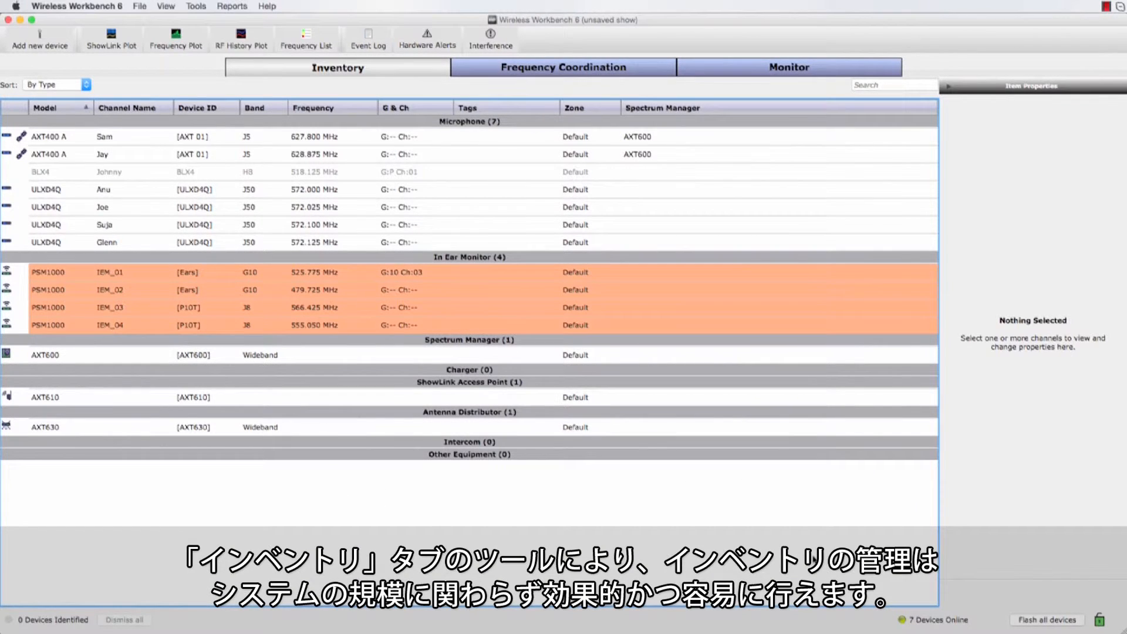